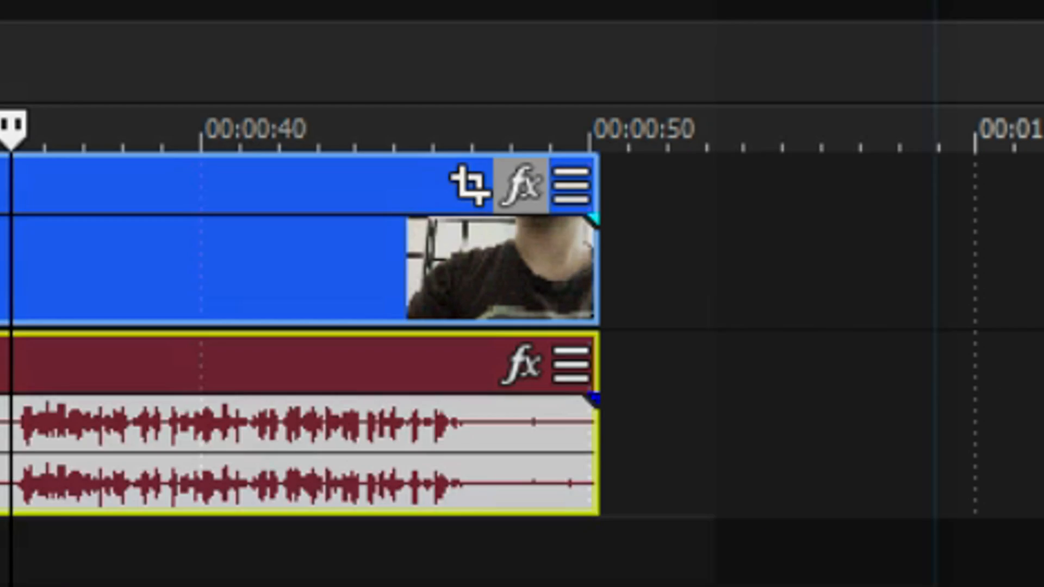
# Add the '1 Turquoise GLARE W/Letterbox' package to the clip's plug-in chain
pyautogui.click(517, 184)
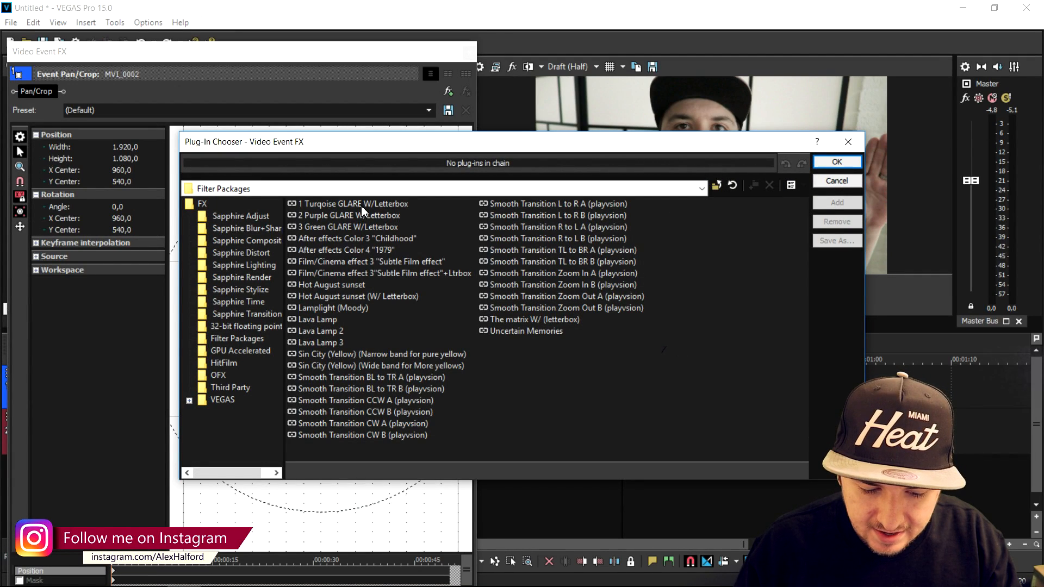
pyautogui.click(353, 204)
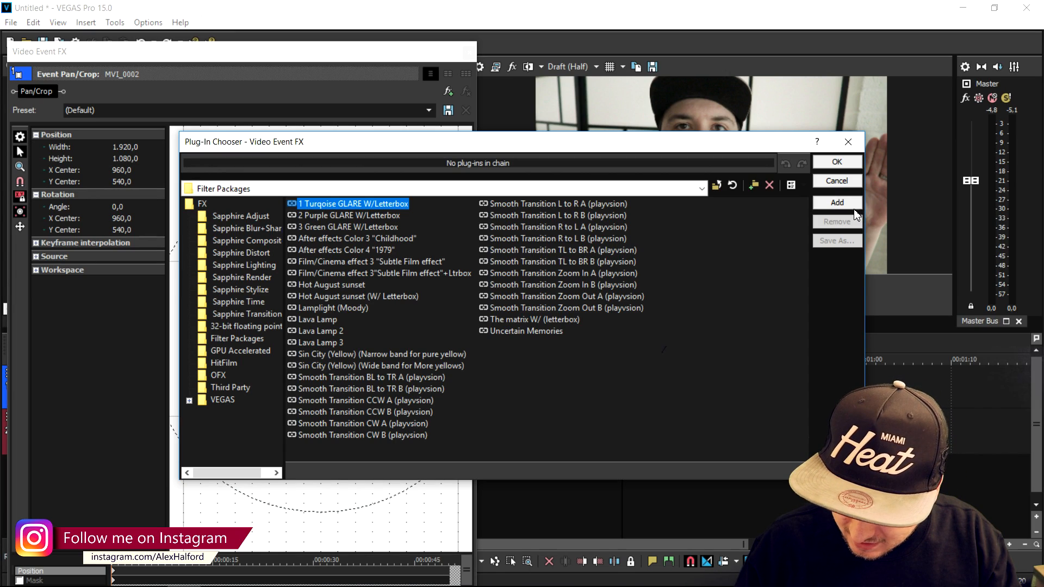
pyautogui.click(835, 181)
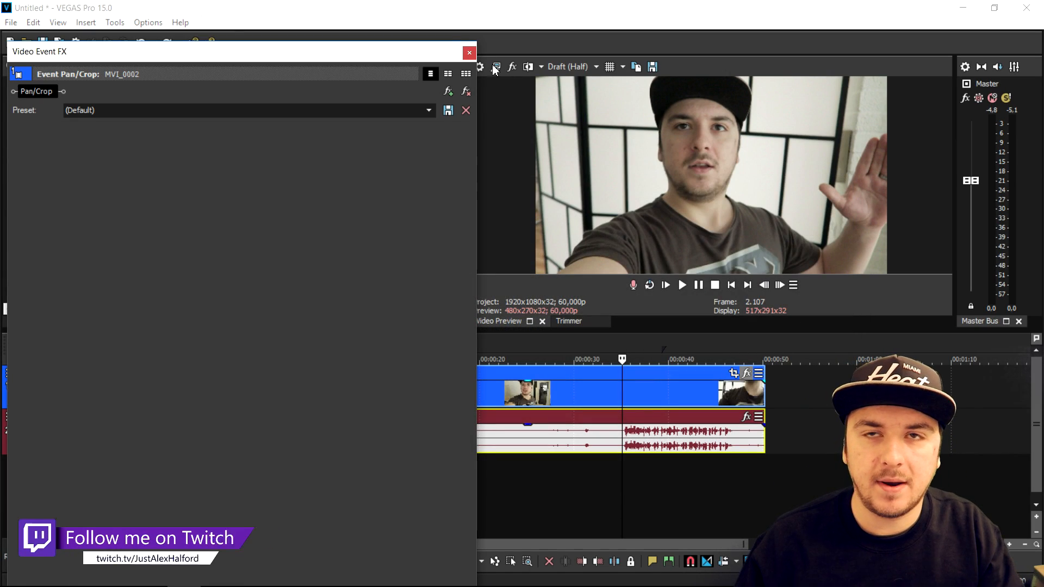
# Confirm the Color Corrector, Gradient Map, Cookie Cutter and Glint chain and dismiss the effect window
pyautogui.click(104, 91)
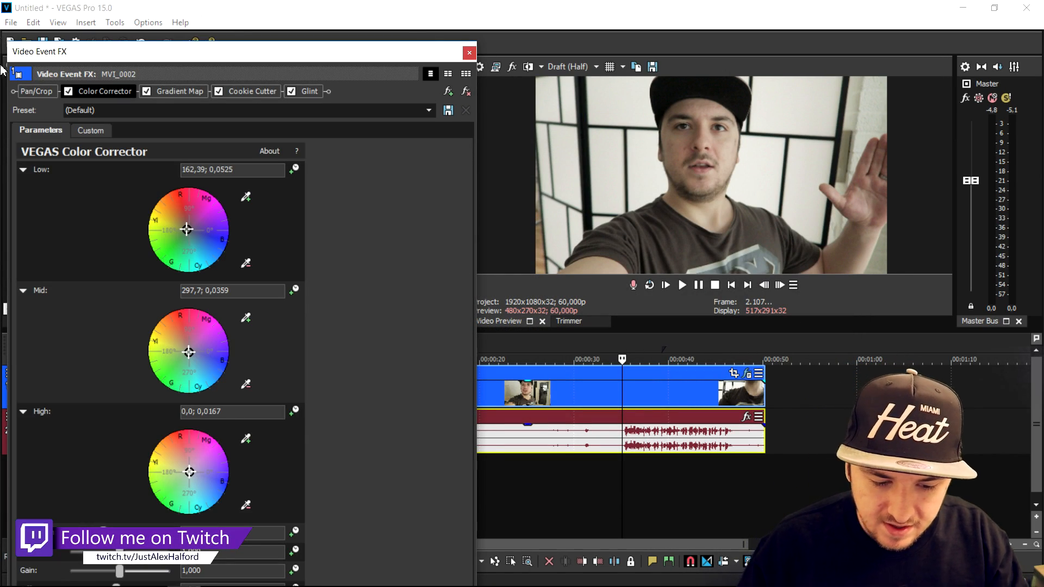
pyautogui.click(469, 53)
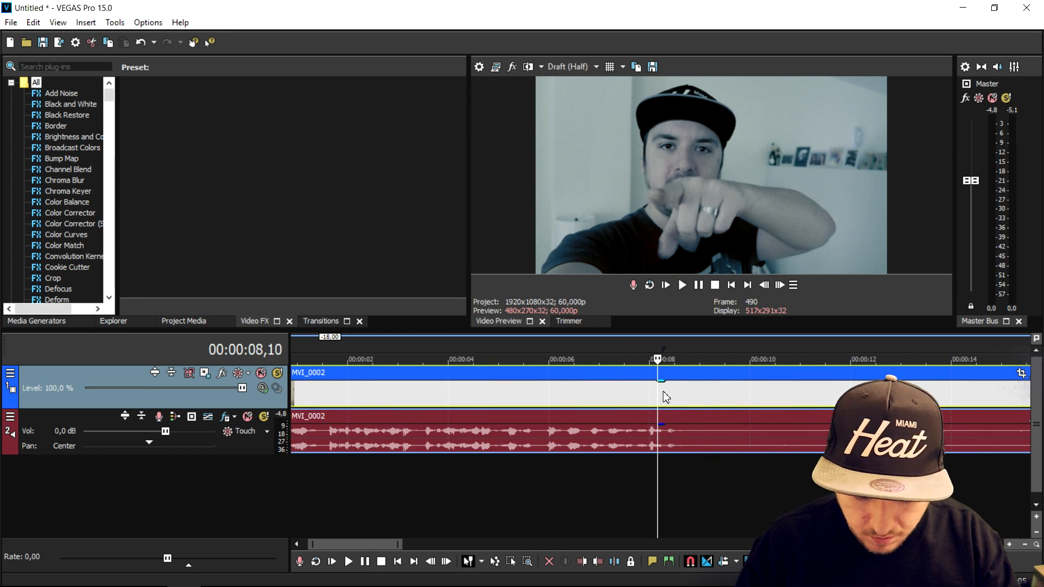
# Split the clip at about 8.3 and 9.3 seconds to isolate the spin section
pyautogui.click(682, 284)
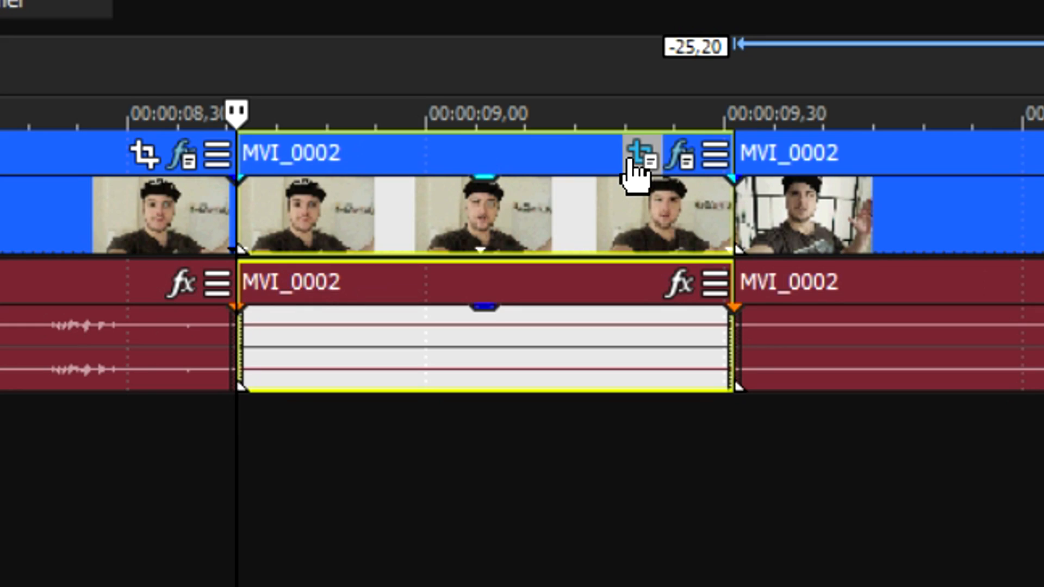
# Keyframe the middle event's Pan/Crop Rotation Angle from 0 to about -360° over its length
pyautogui.click(640, 160)
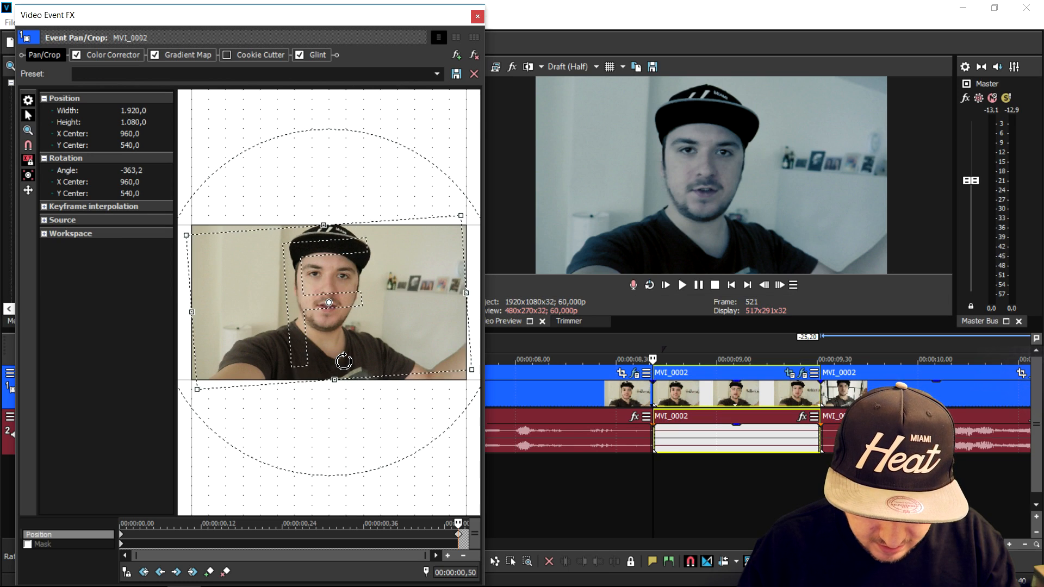
pyautogui.click(477, 16)
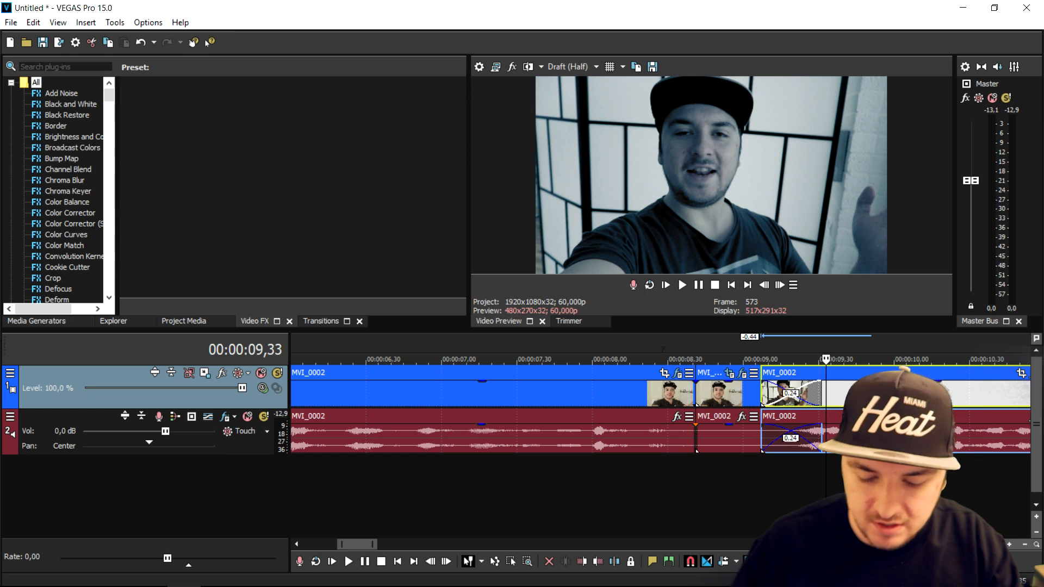
# Crossfade the spin event into the next clip and play back from shortly before the spin
pyautogui.click(472, 359)
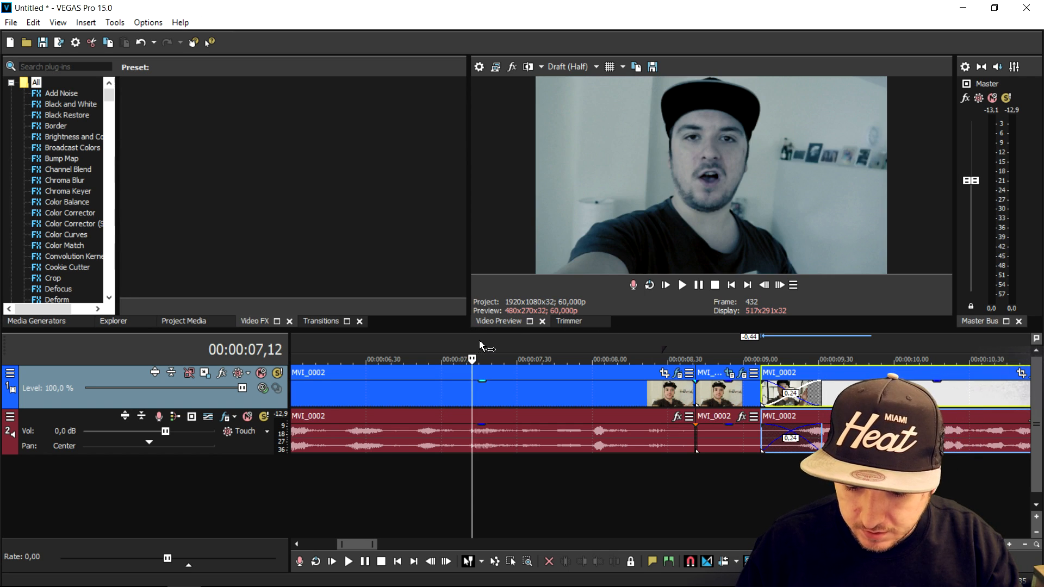
pyautogui.click(681, 285)
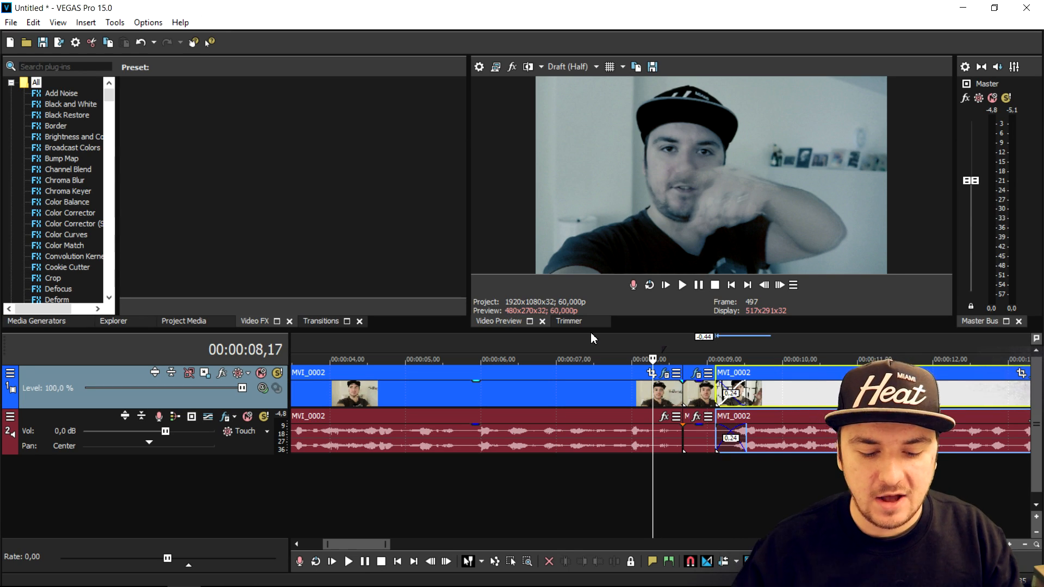
# Show the Transitions library and browse its dissolve and wipe effects
pyautogui.scroll(-3)
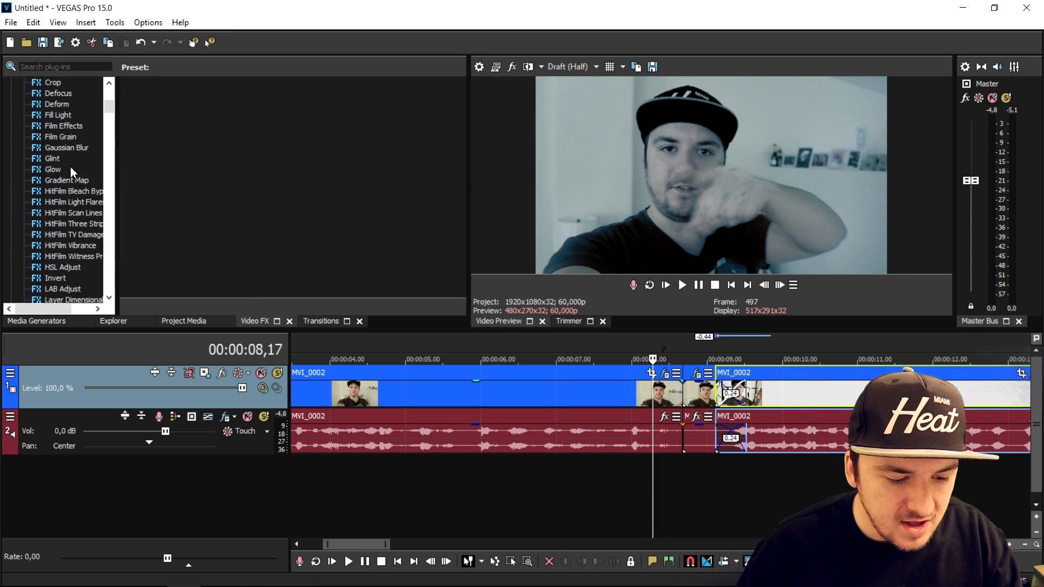
pyautogui.scroll(-3)
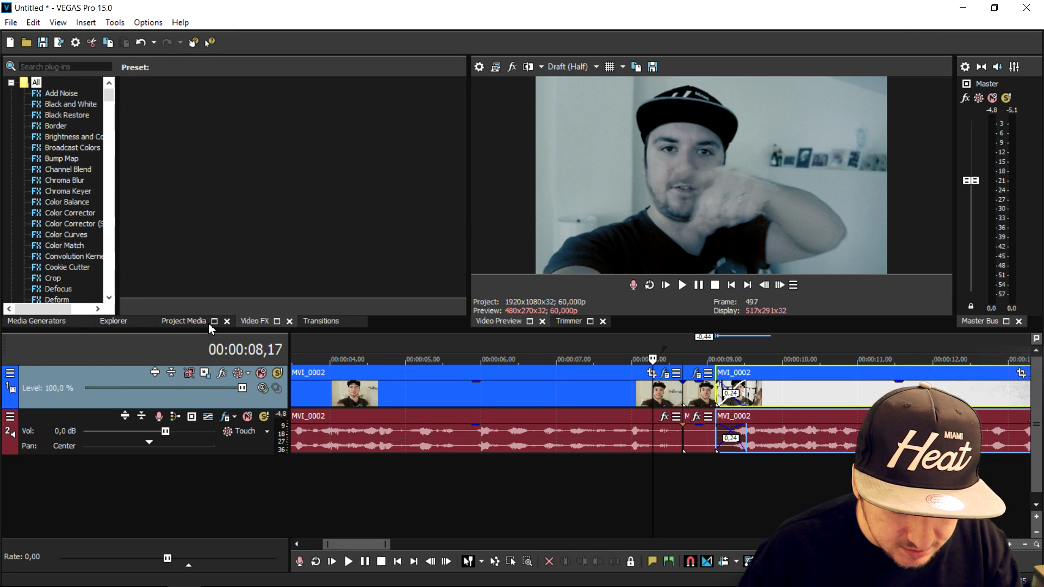
pyautogui.click(320, 321)
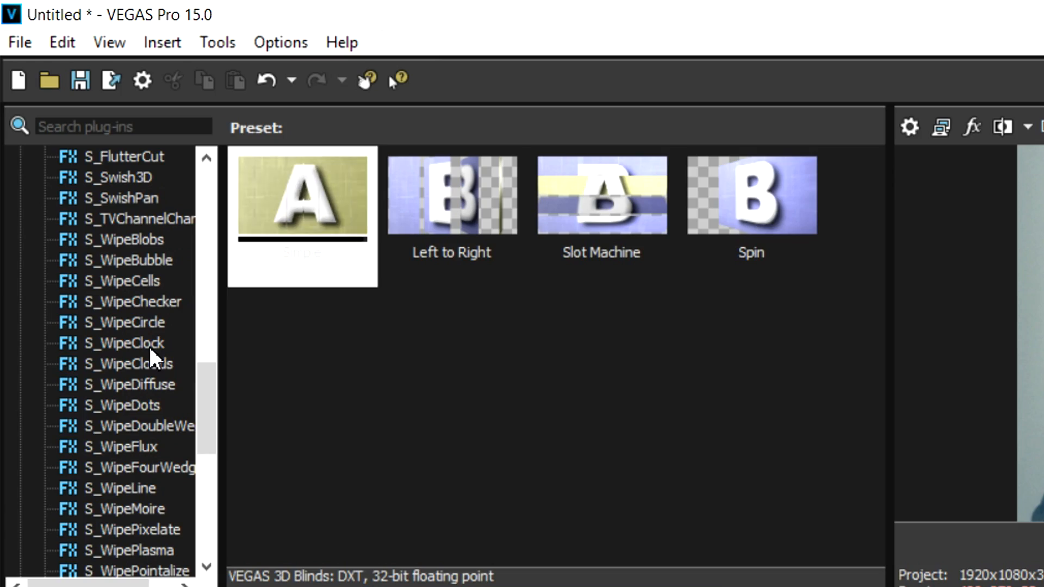
pyautogui.scroll(-3)
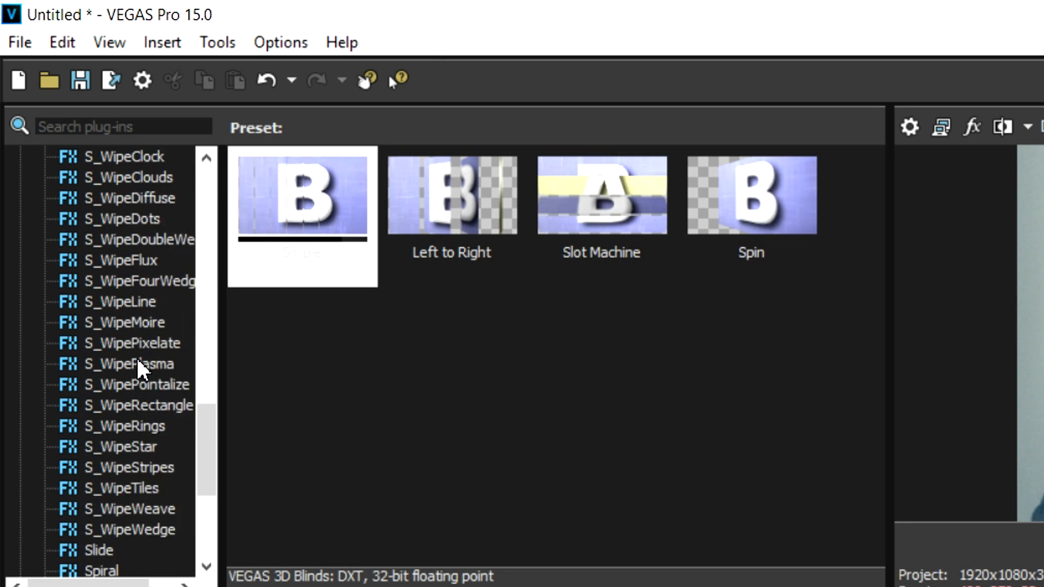
pyautogui.scroll(3)
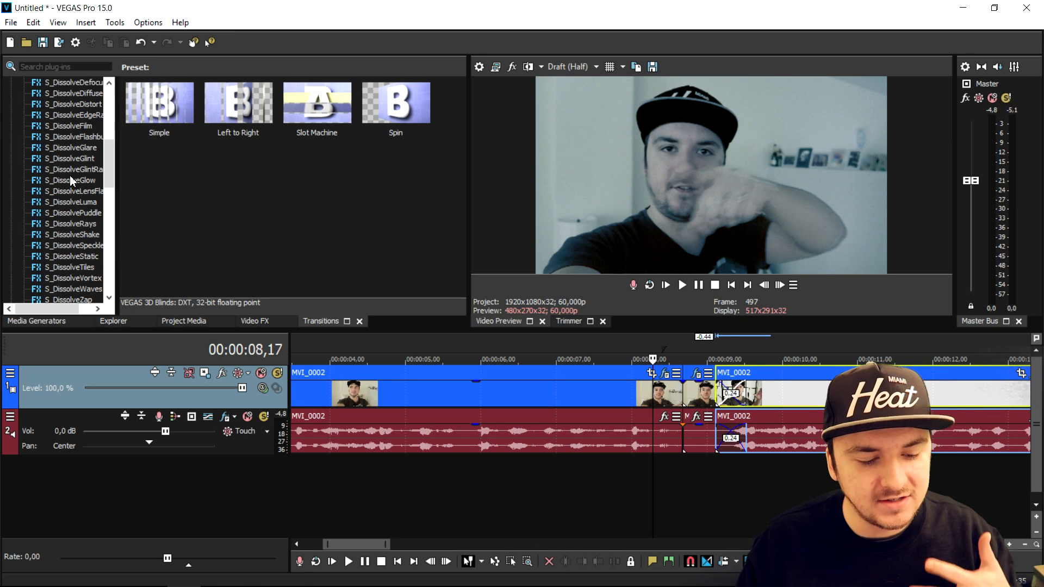
pyautogui.moveTo(71, 172)
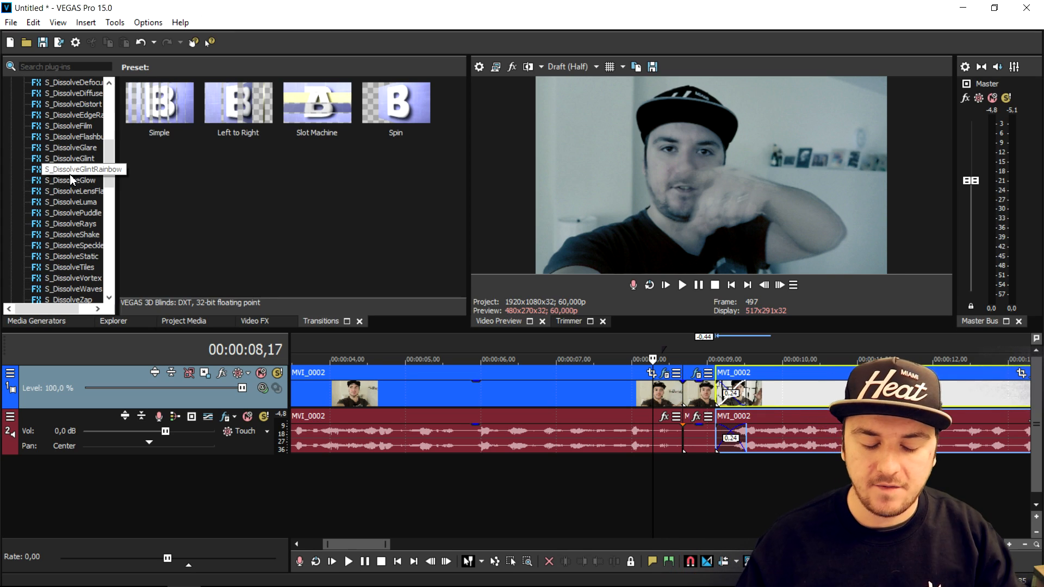
pyautogui.scroll(-3)
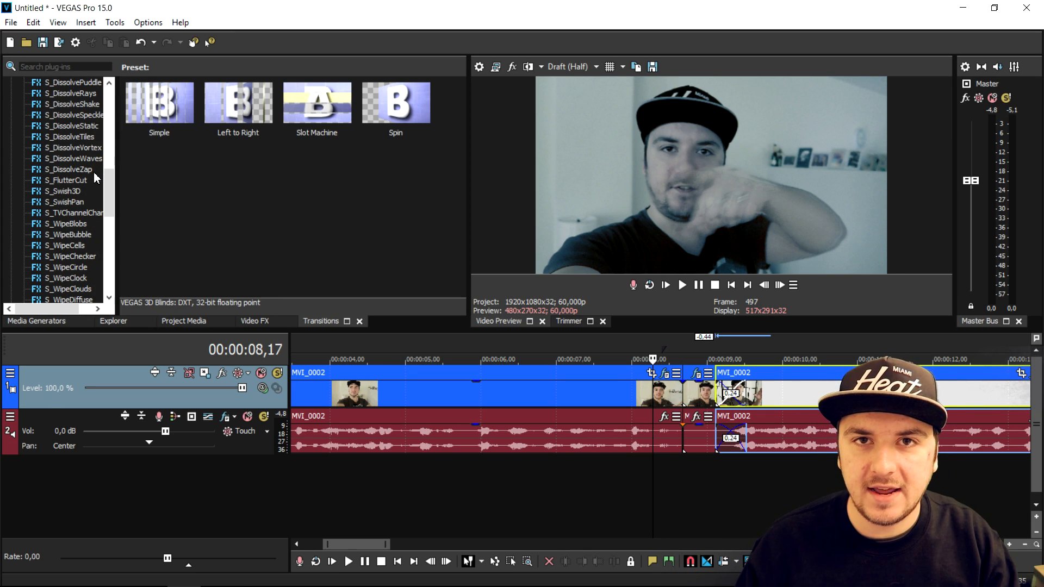
pyautogui.scroll(3)
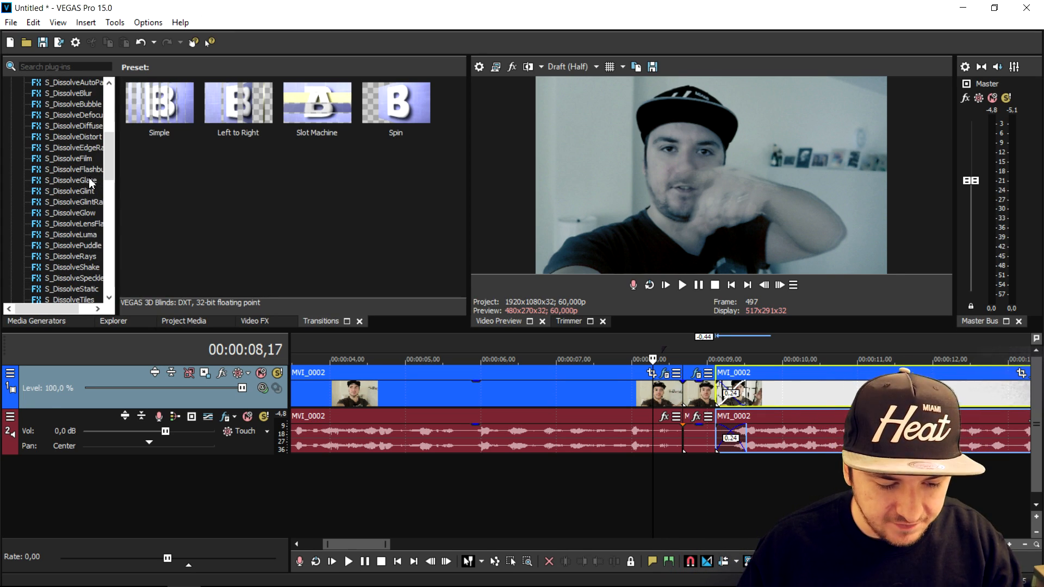
pyautogui.scroll(-3)
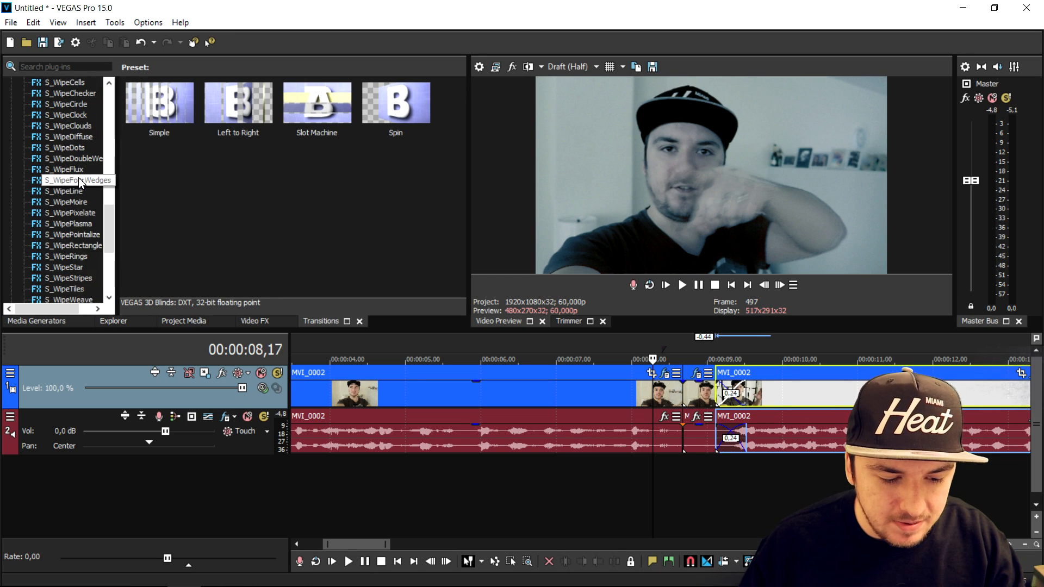